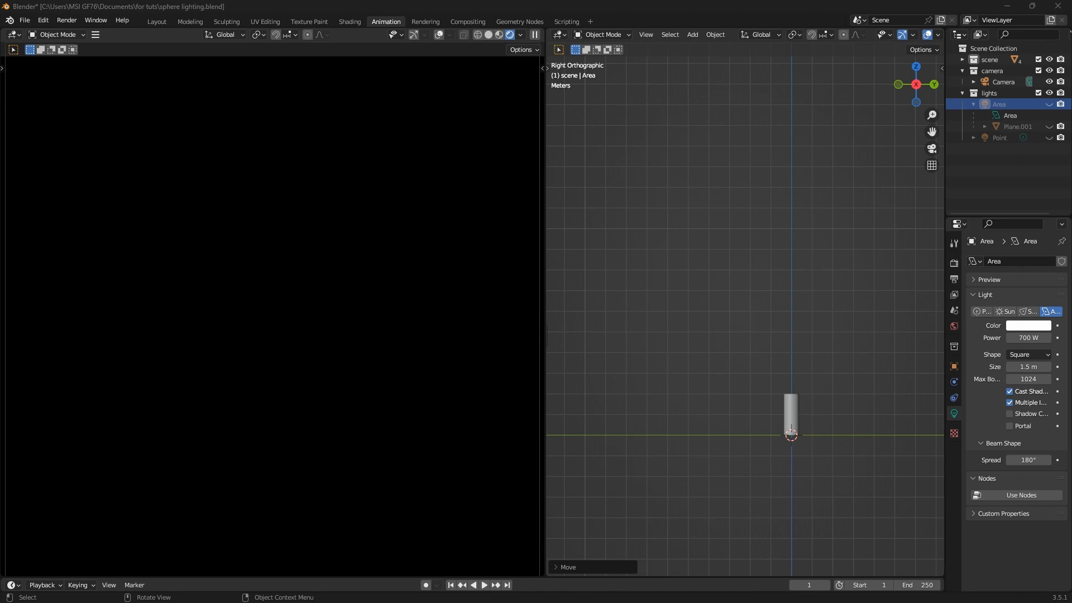
pyautogui.moveTo(882, 342)
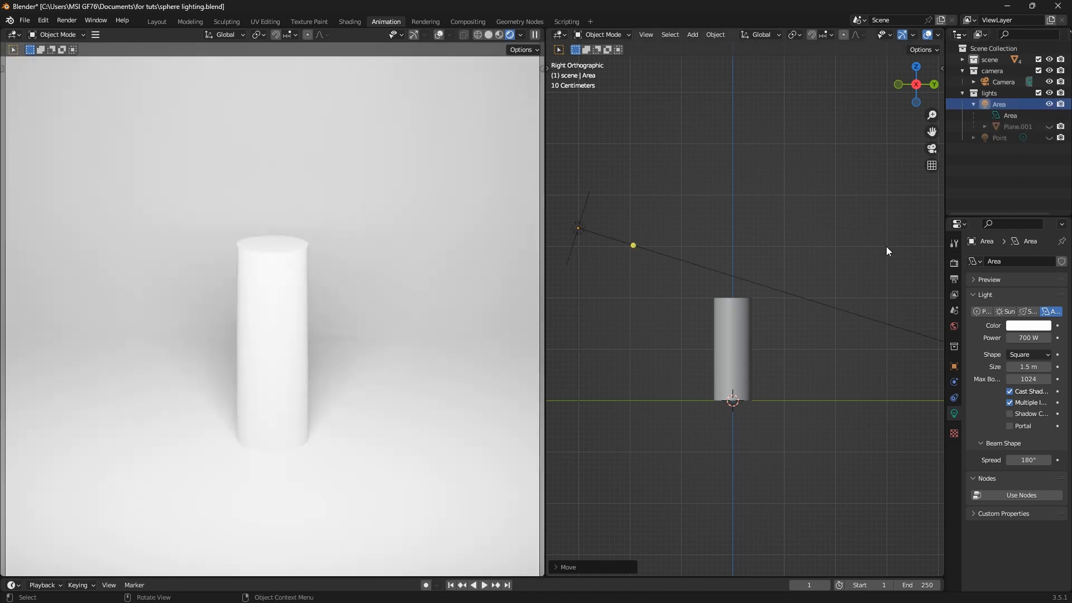
pyautogui.moveTo(709, 288)
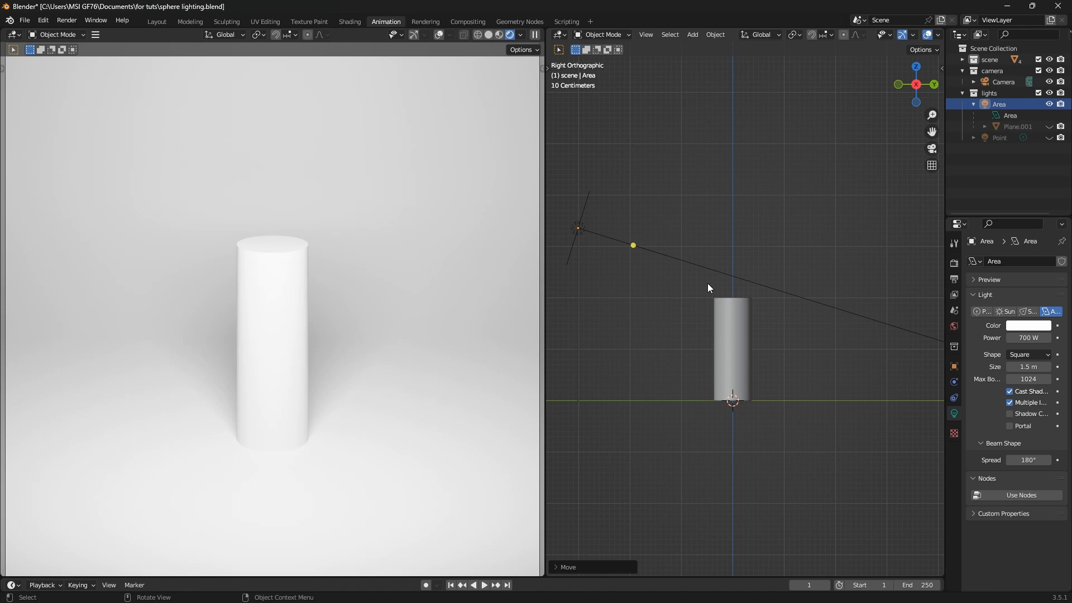
pyautogui.moveTo(870, 238)
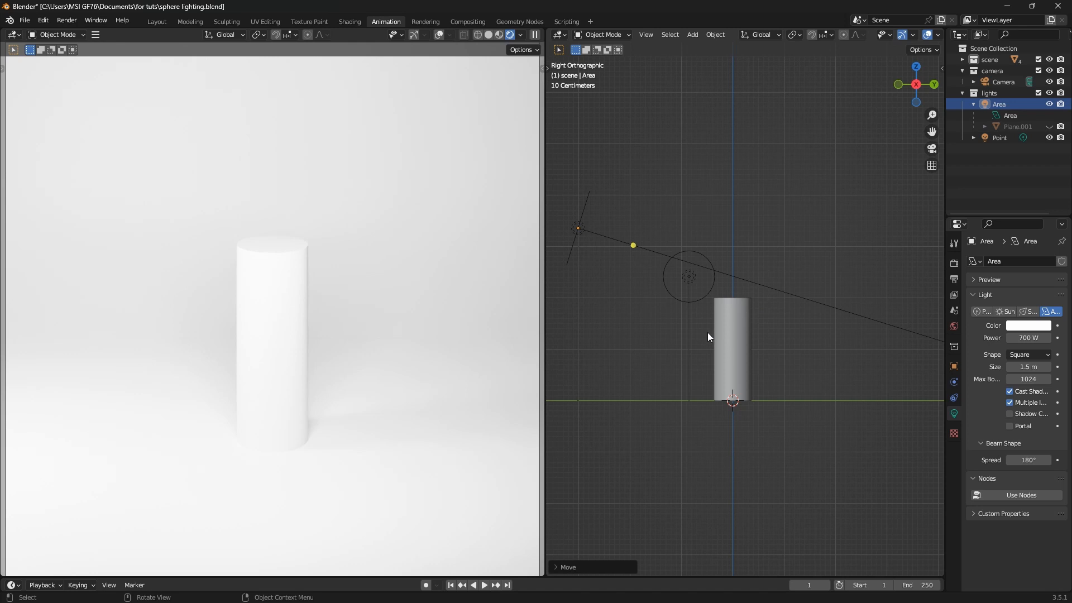
pyautogui.moveTo(682, 313)
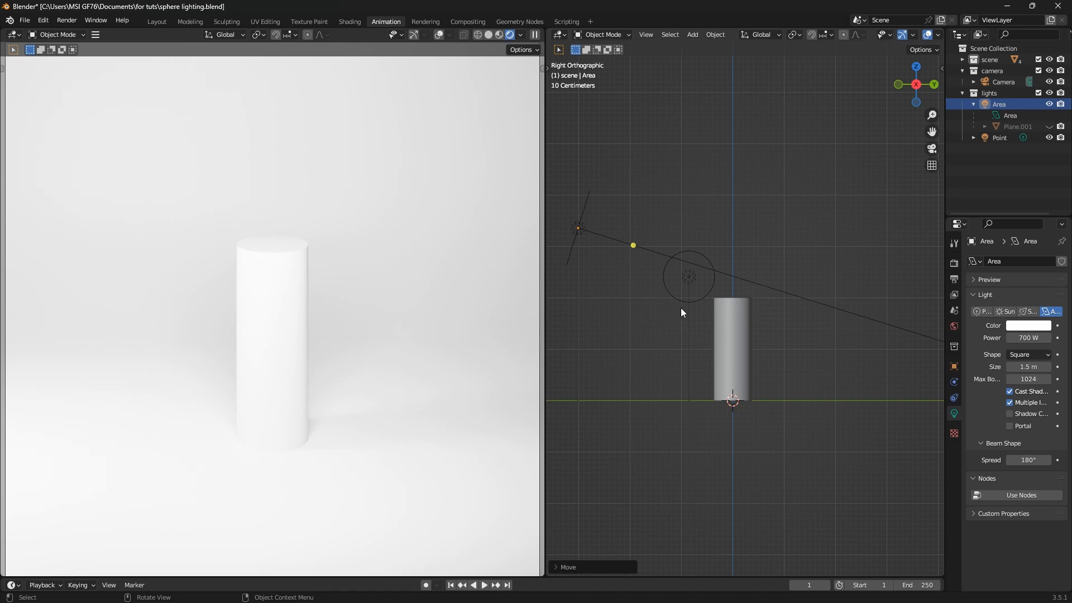
pyautogui.moveTo(683, 311)
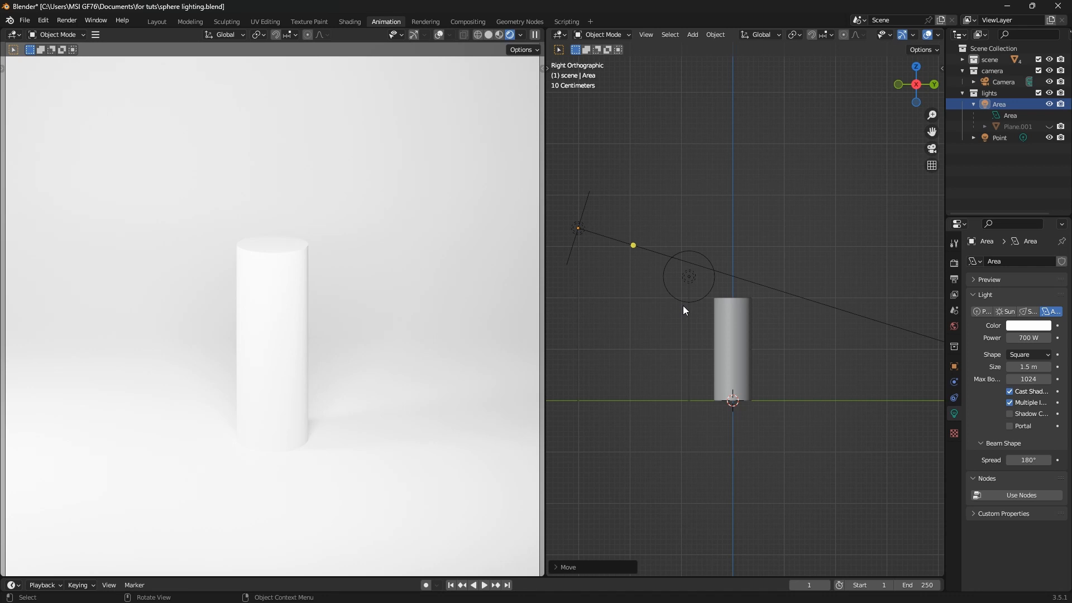
pyautogui.moveTo(686, 286)
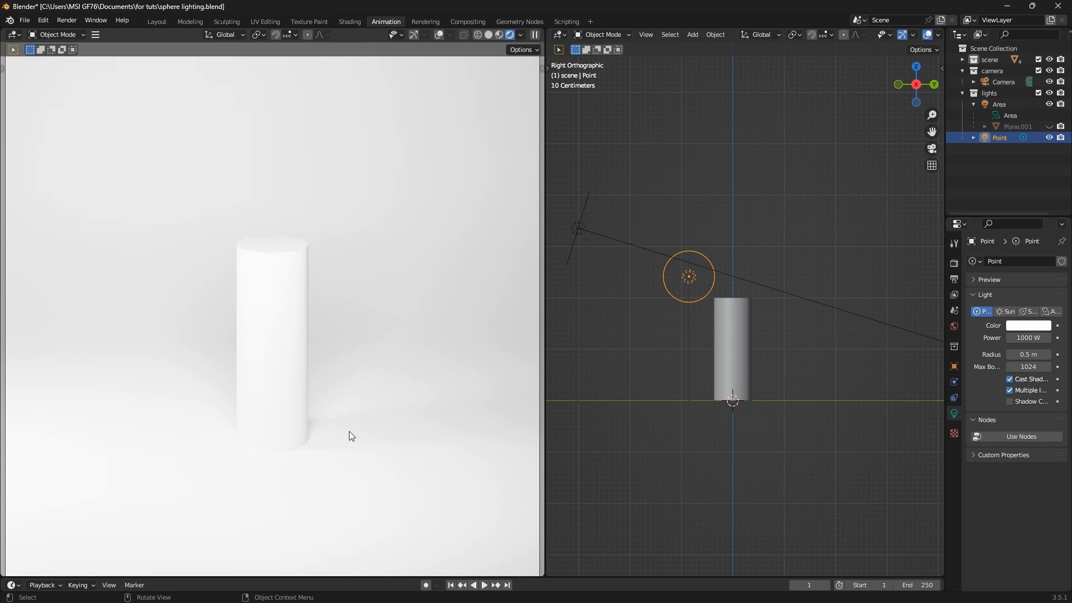
pyautogui.moveTo(445, 431)
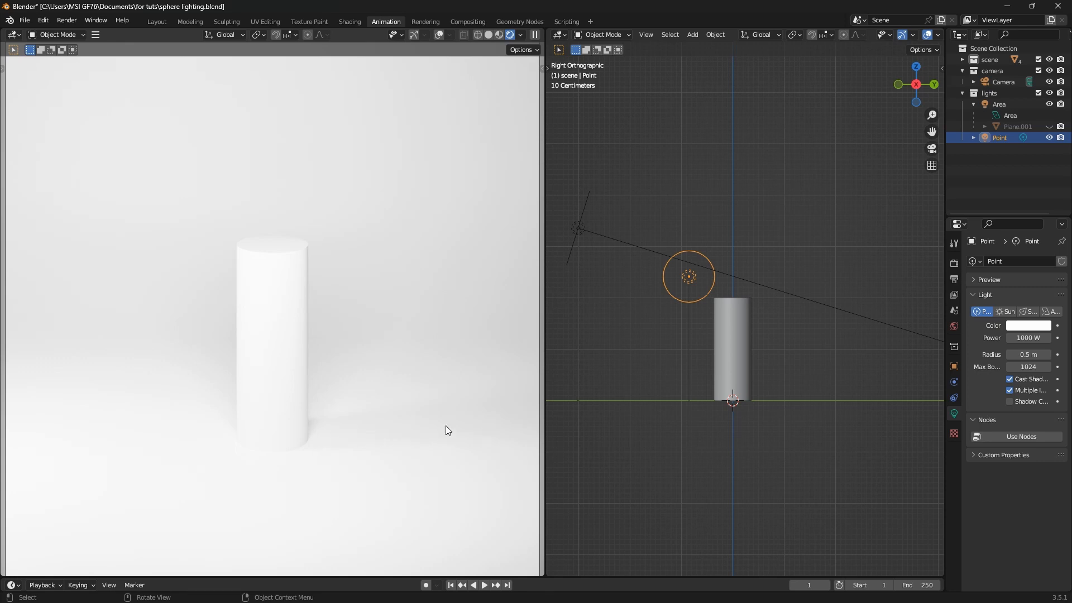
pyautogui.moveTo(495, 423)
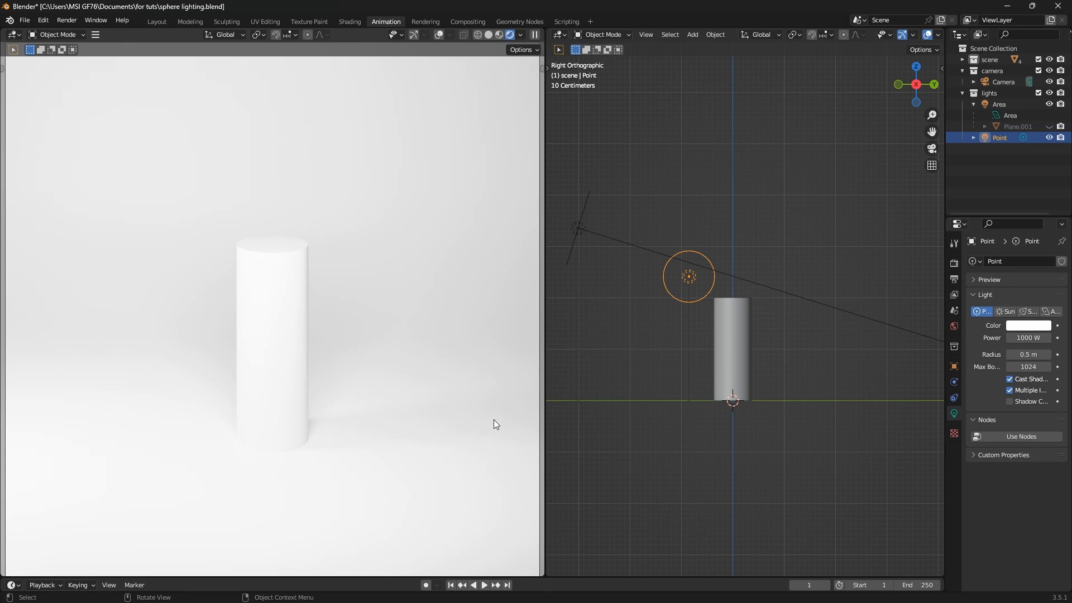
pyautogui.moveTo(458, 433)
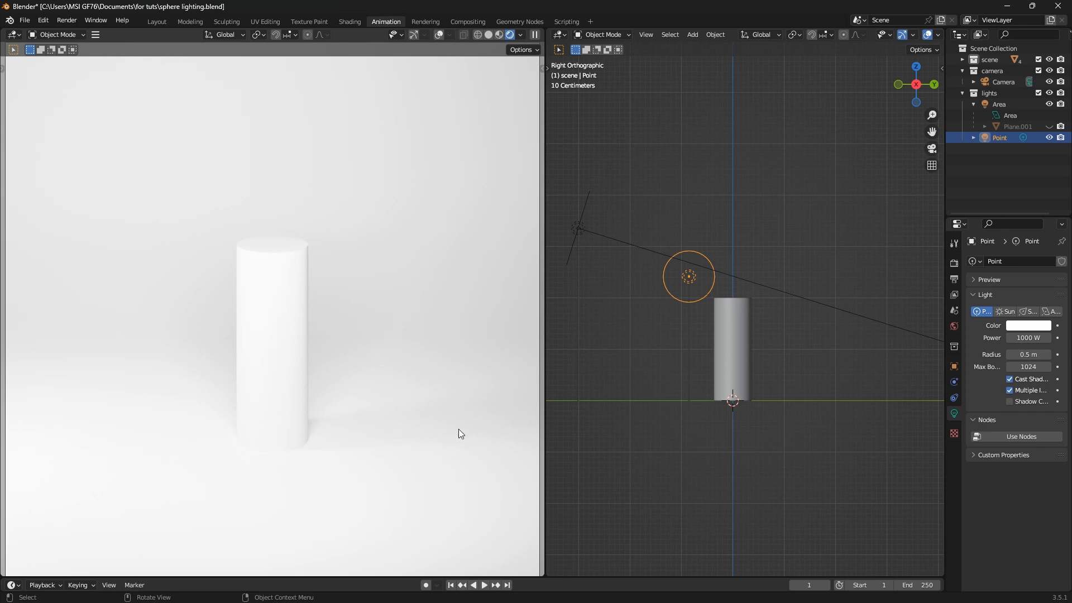
pyautogui.moveTo(757, 342)
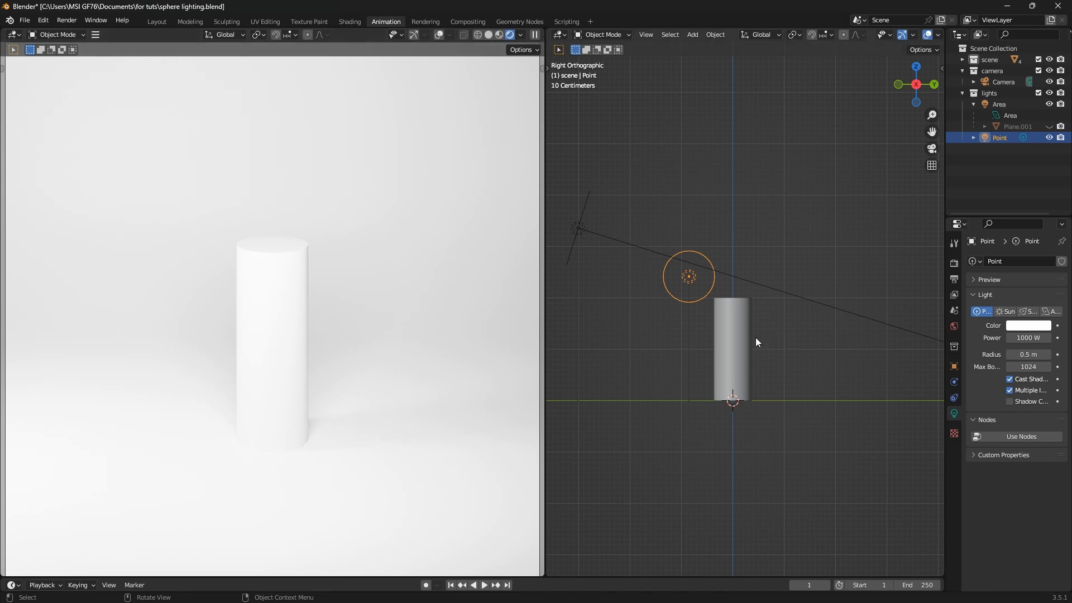
pyautogui.moveTo(347, 485)
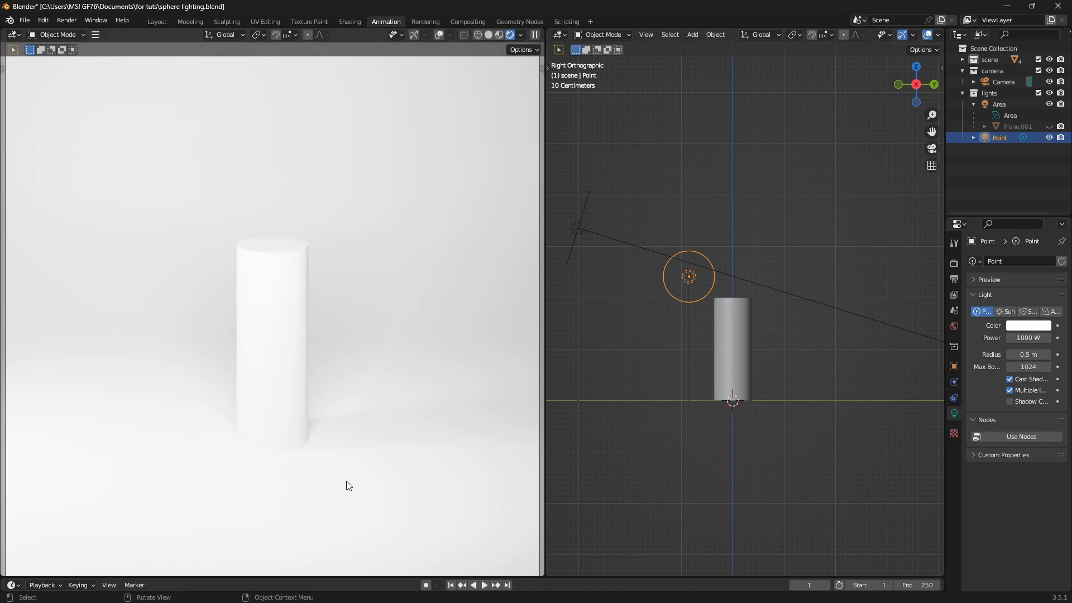
pyautogui.moveTo(389, 445)
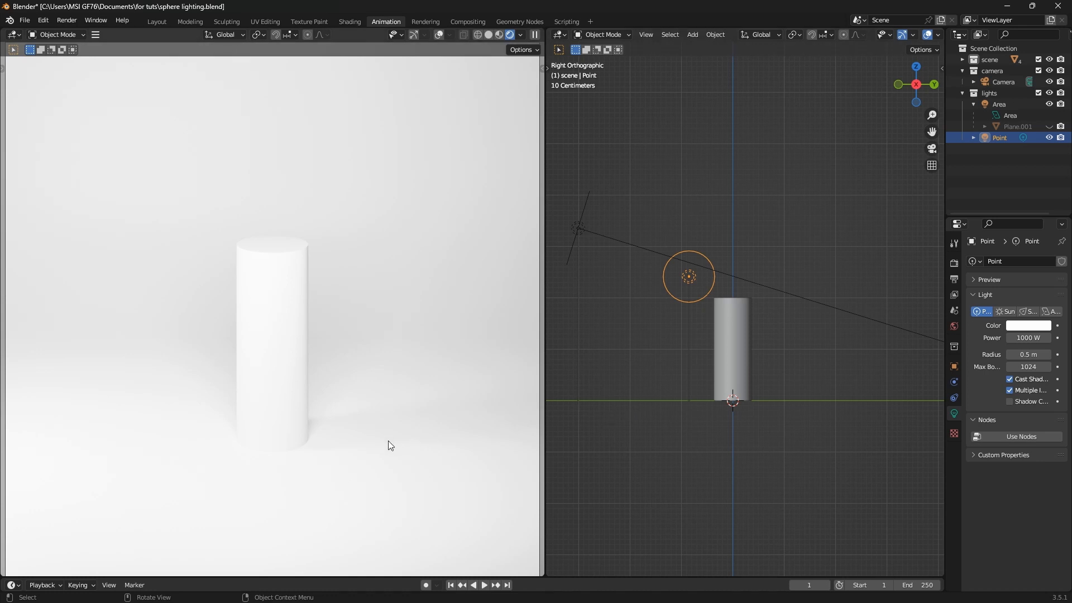
pyautogui.moveTo(391, 447)
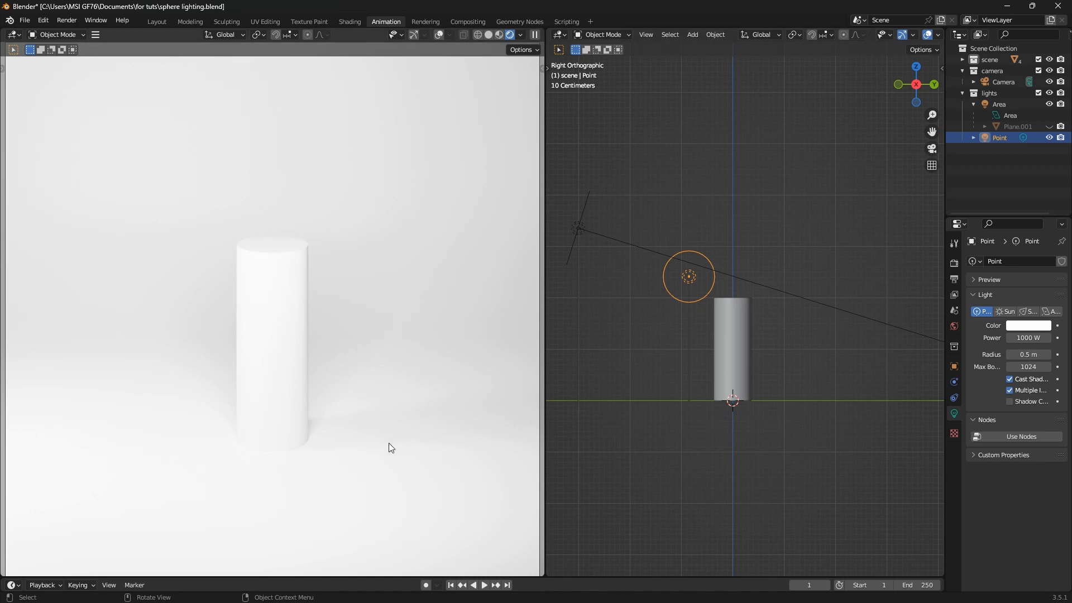
pyautogui.moveTo(870, 345)
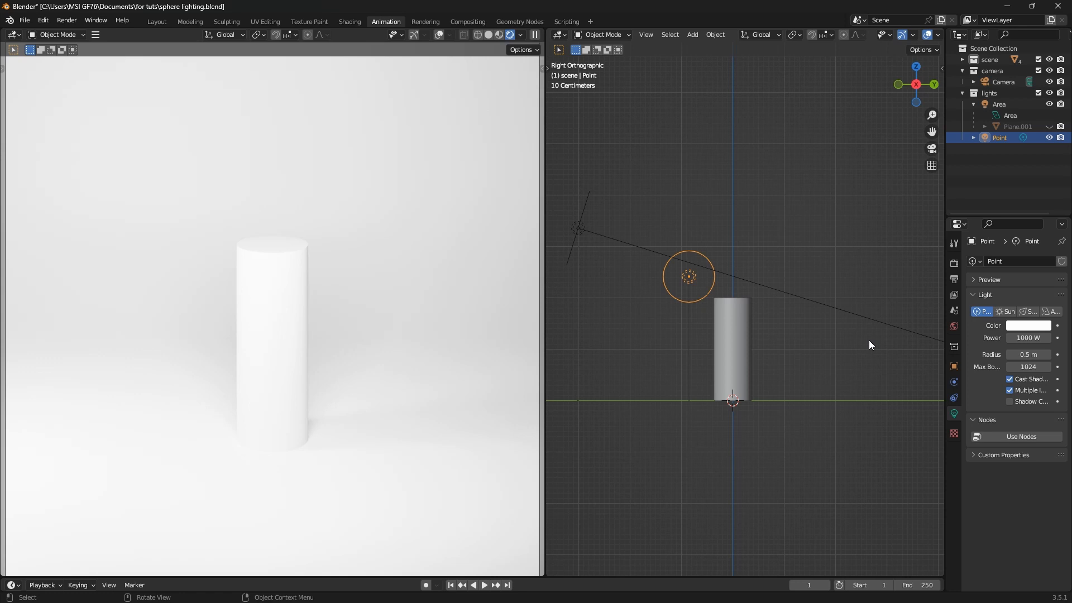
pyautogui.moveTo(681, 356)
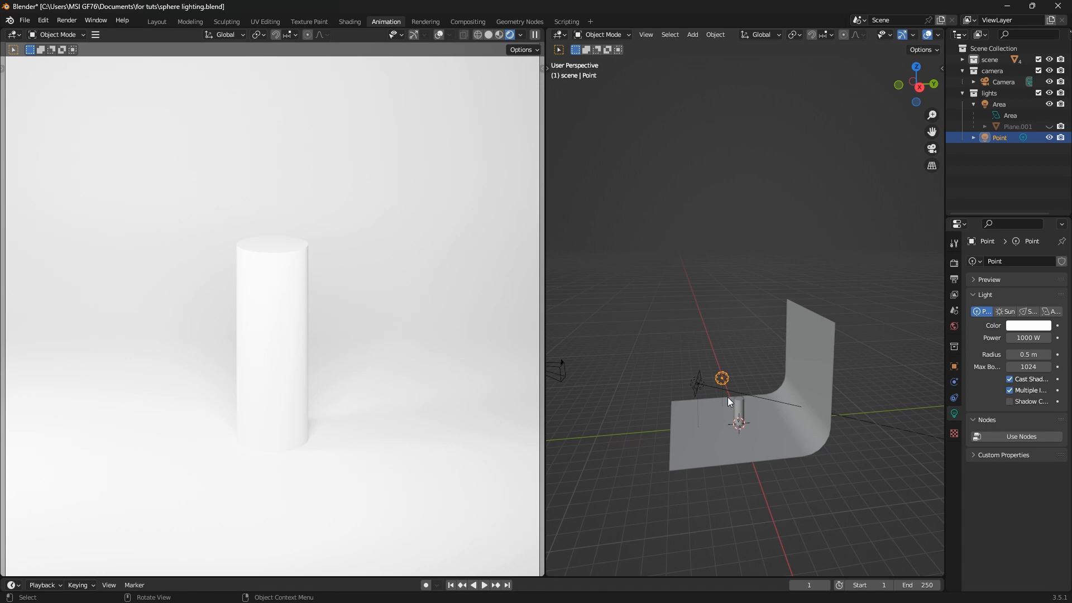
# - Drag the point light upward so it sits higher above the cylinder and backdrop
pyautogui.moveTo(722, 379); pyautogui.dragTo(722, 369)
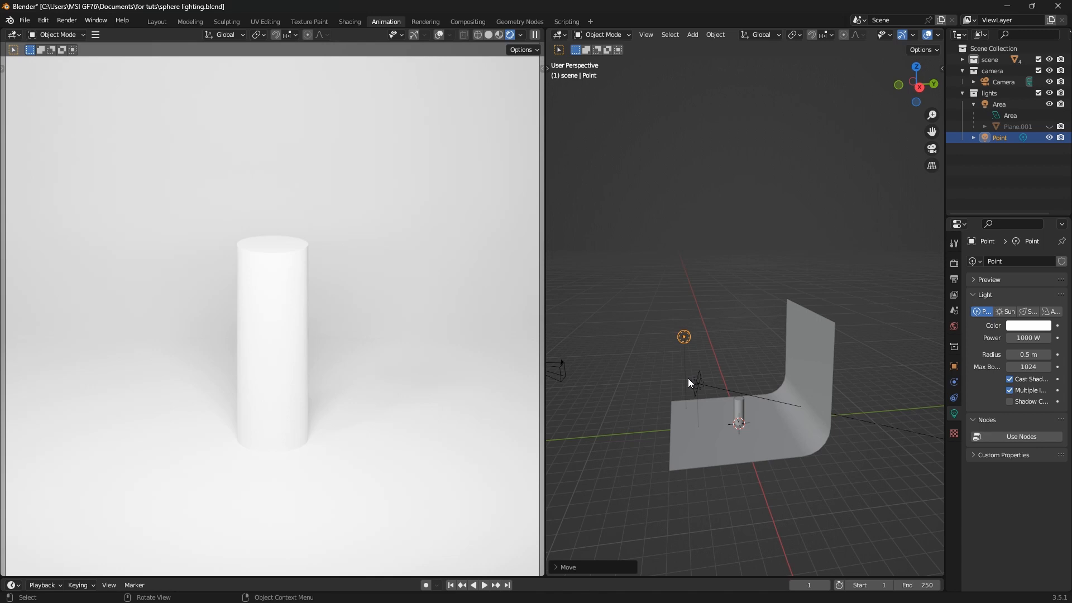
pyautogui.moveTo(685, 387)
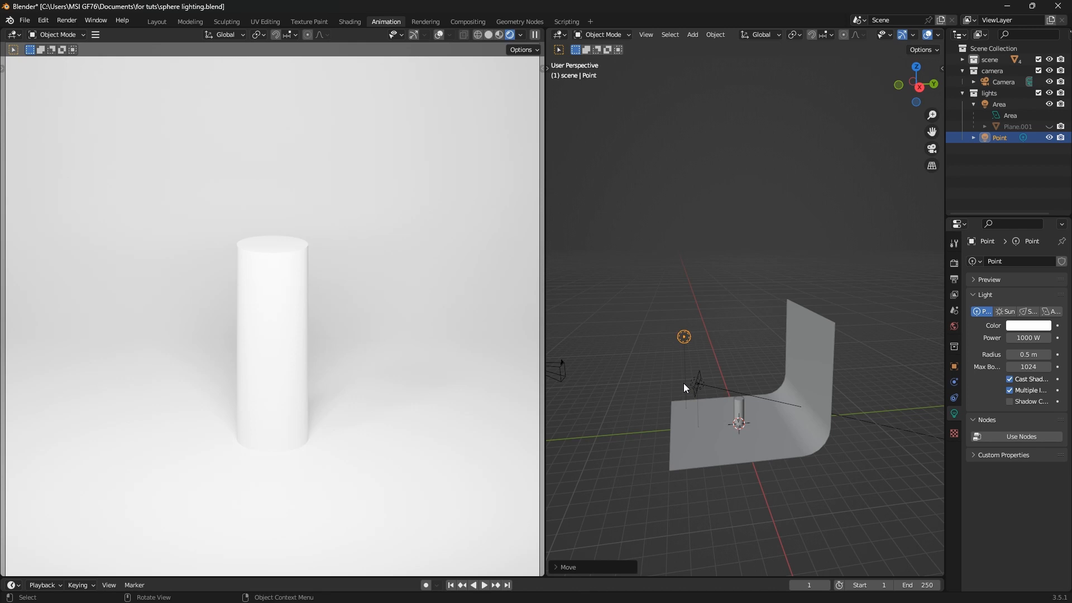
pyautogui.moveTo(192, 235)
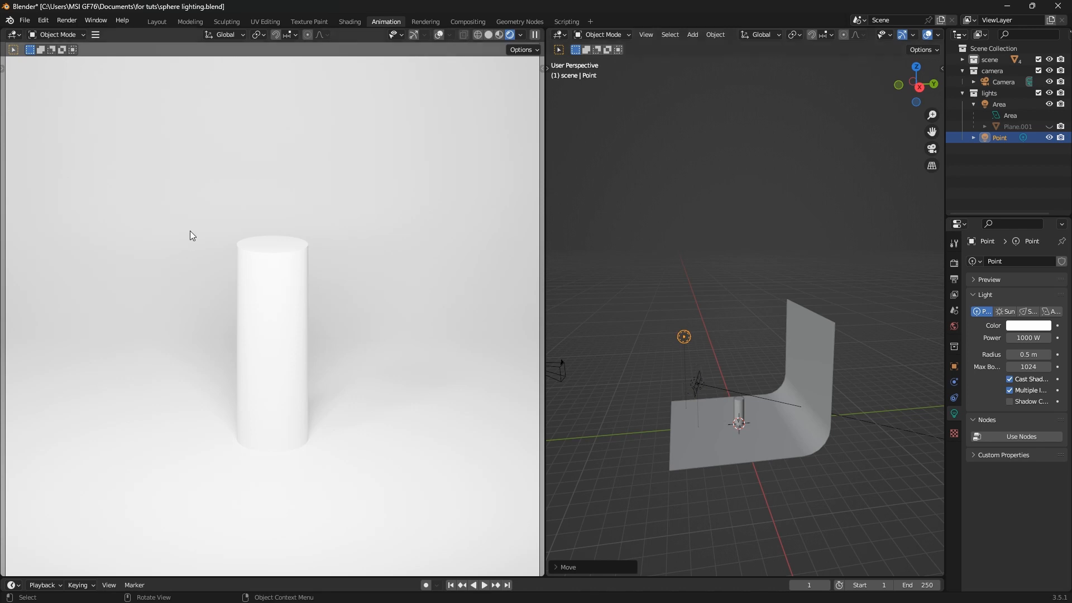
pyautogui.moveTo(245, 396)
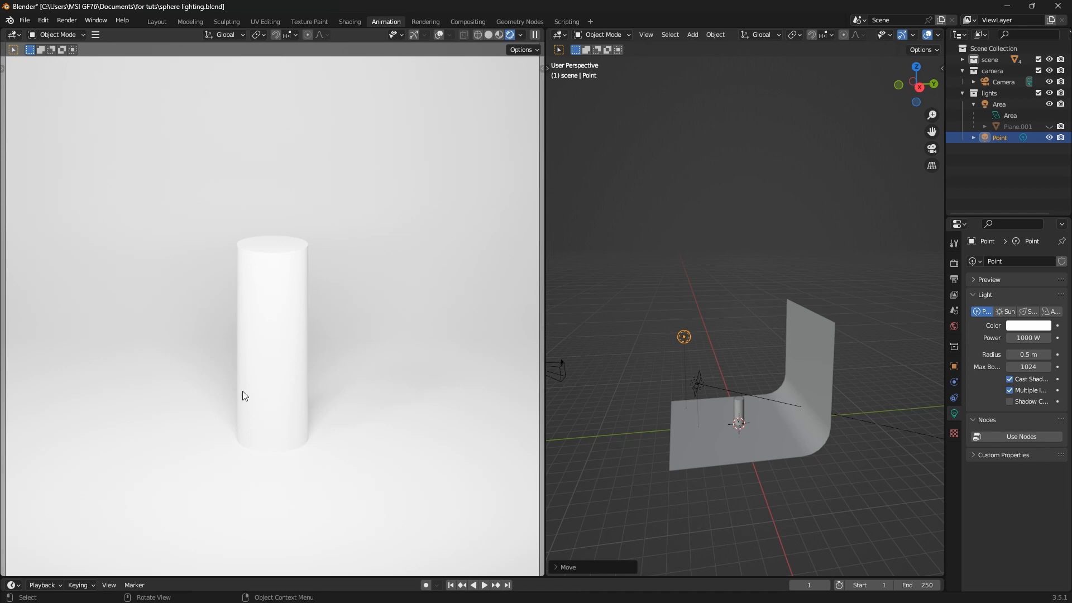
pyautogui.moveTo(306, 266)
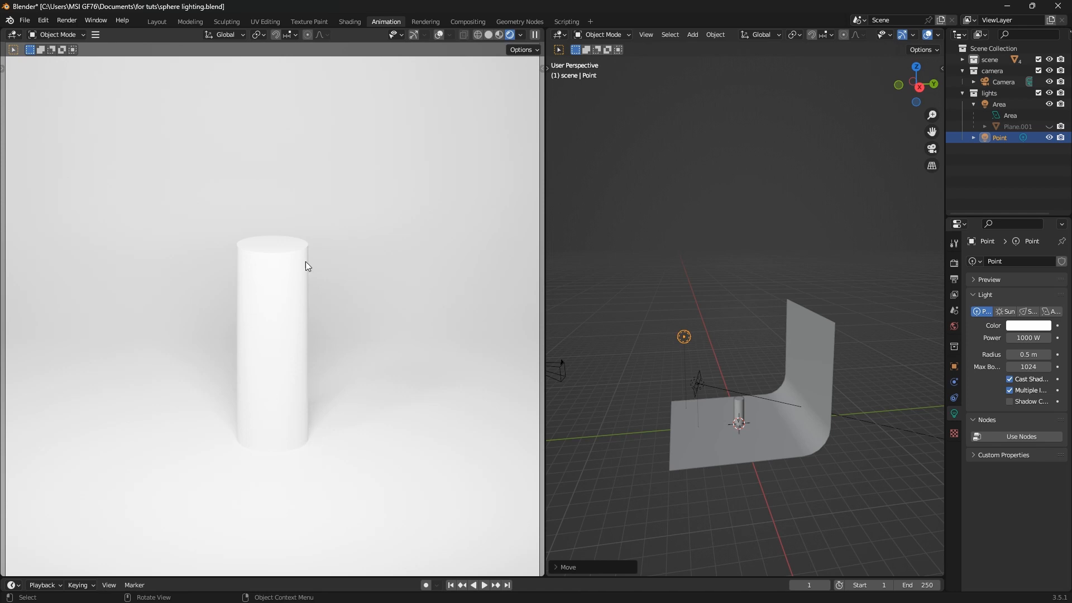
pyautogui.moveTo(307, 256)
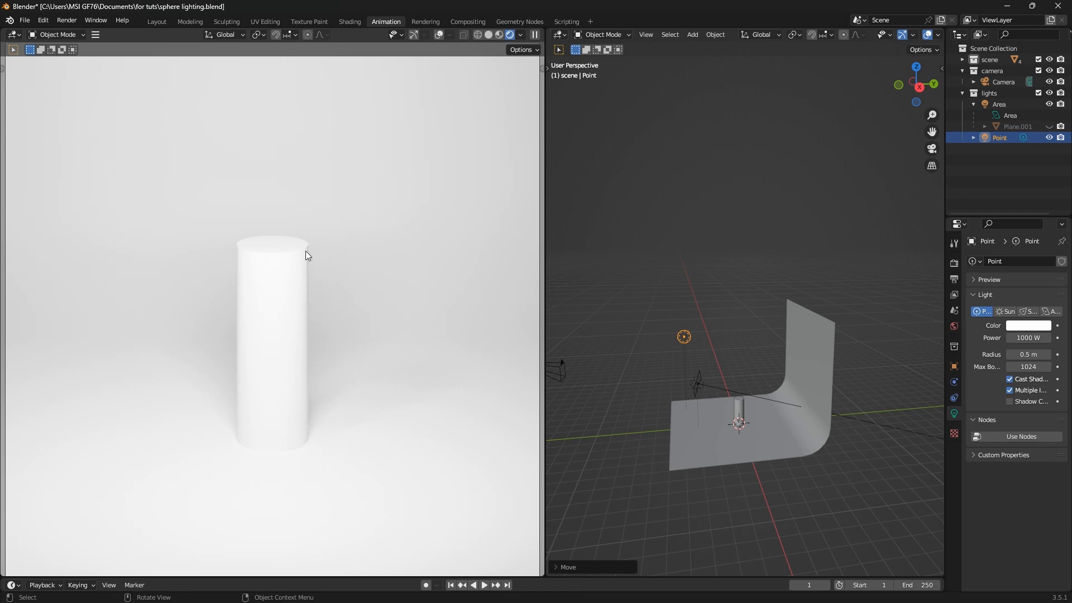
pyautogui.moveTo(304, 426)
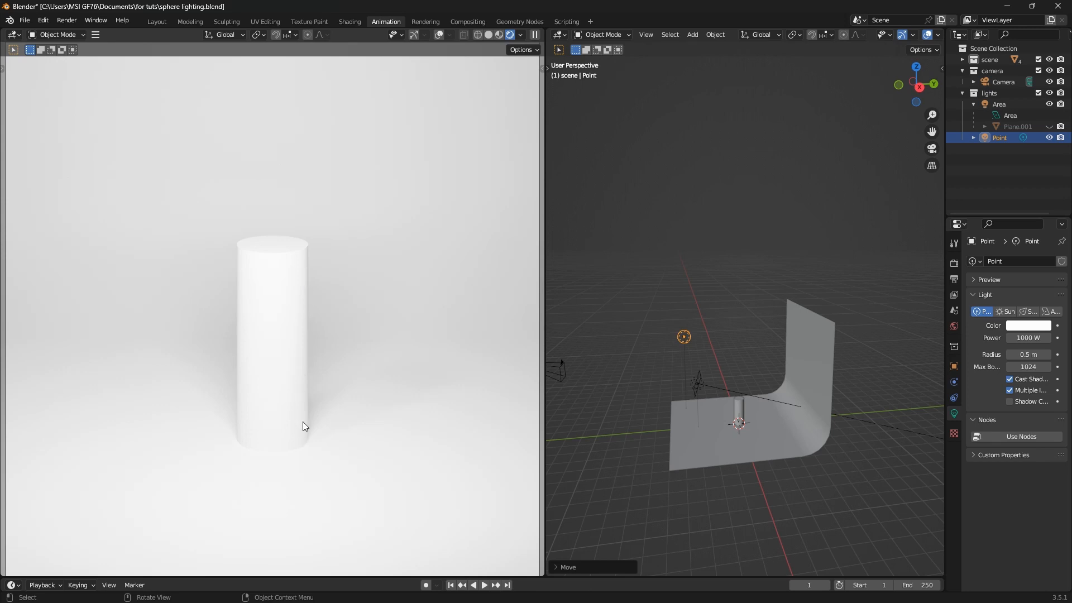
pyautogui.moveTo(302, 419)
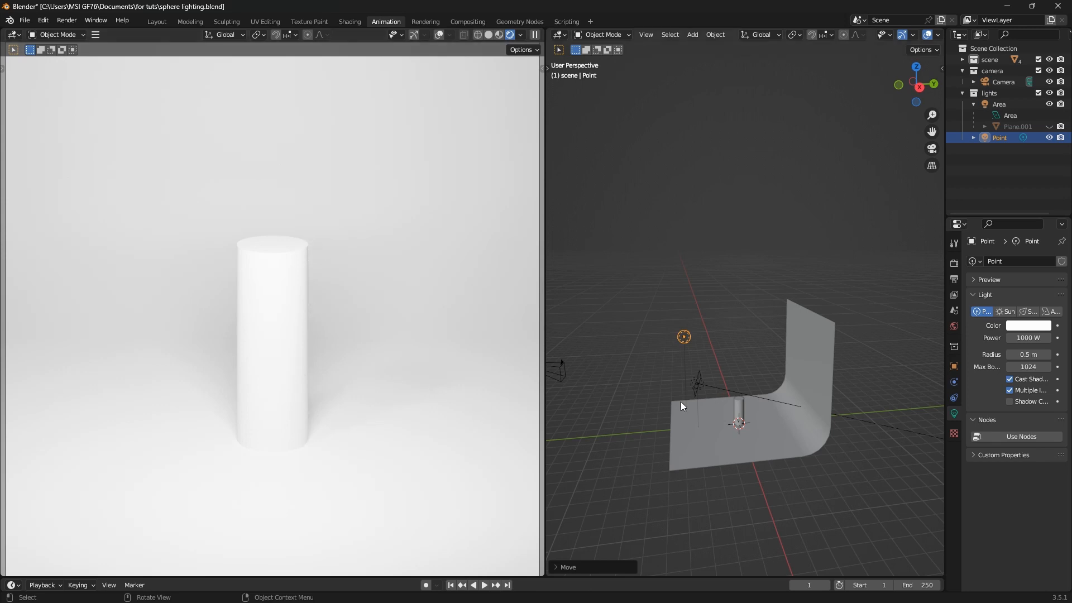
pyautogui.moveTo(688, 390)
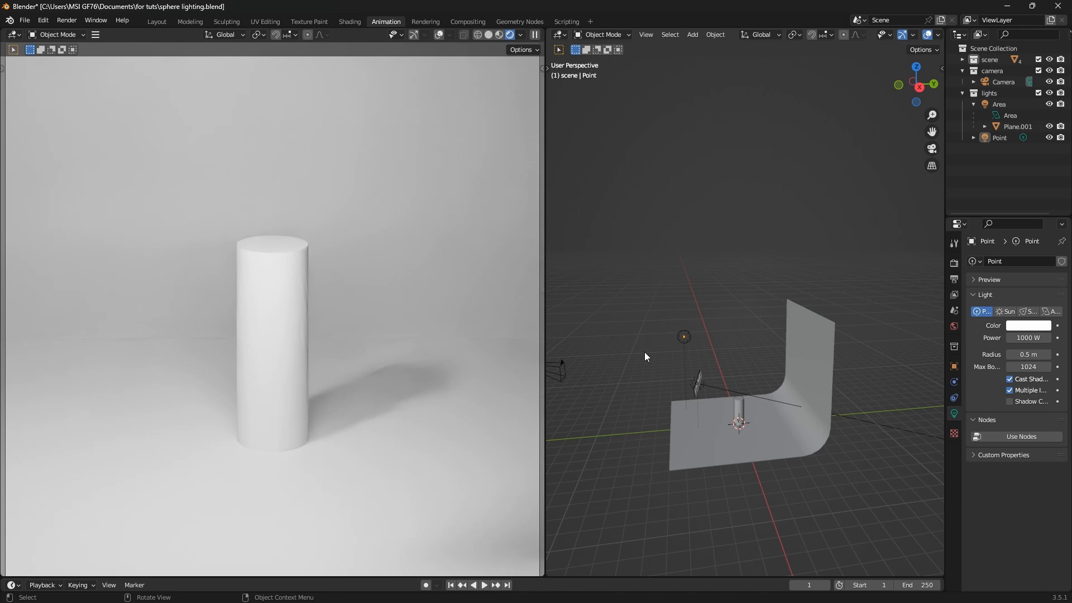
pyautogui.moveTo(772, 466)
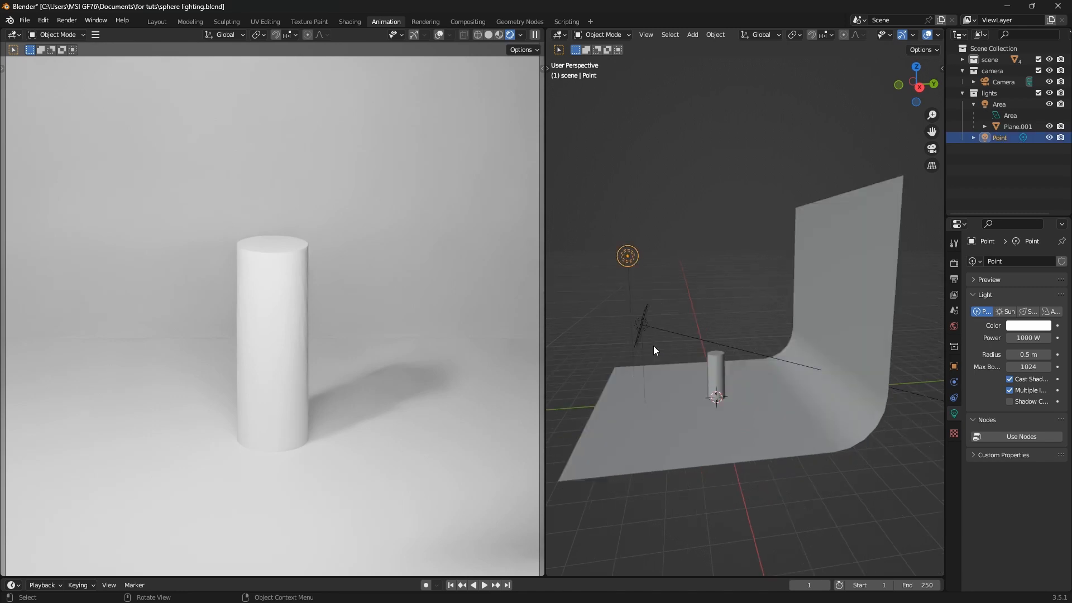
# - Select the Area light and set its Power to 1000 W
pyautogui.click(999, 103)
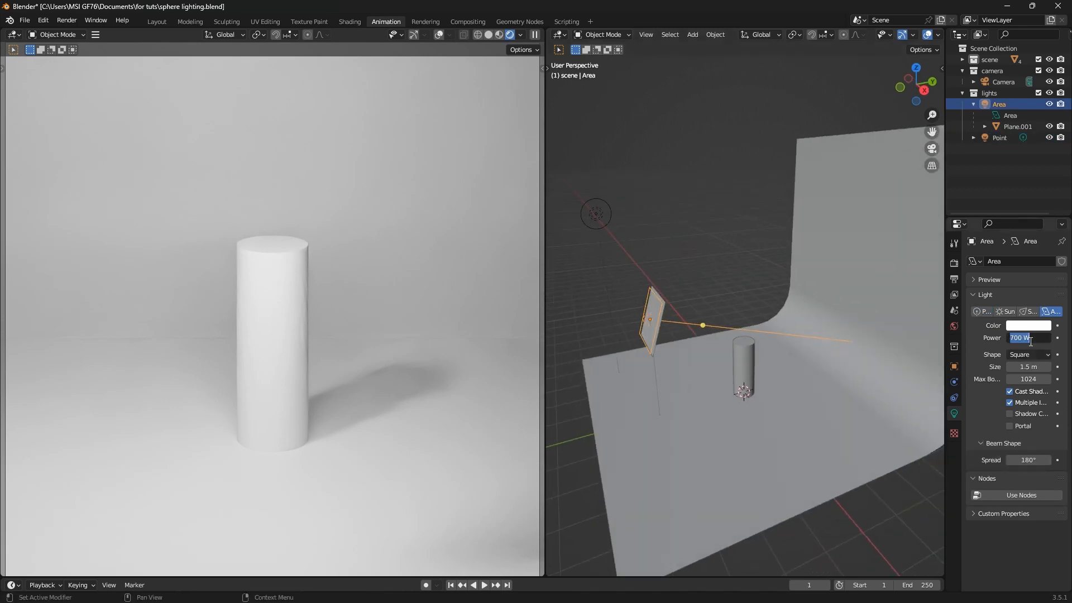
pyautogui.write('1000')
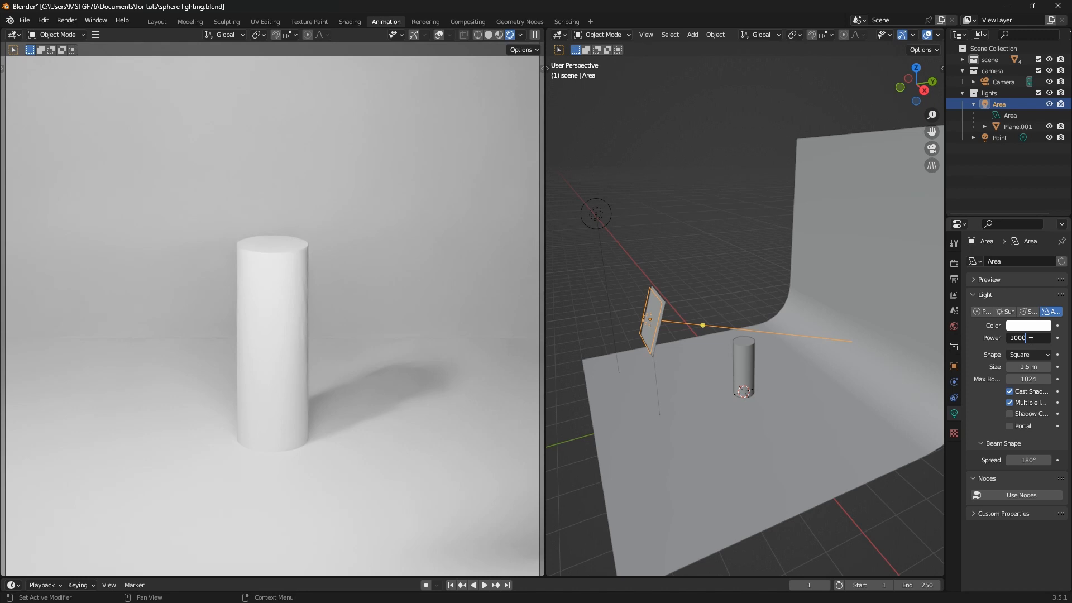
pyautogui.press('Return')
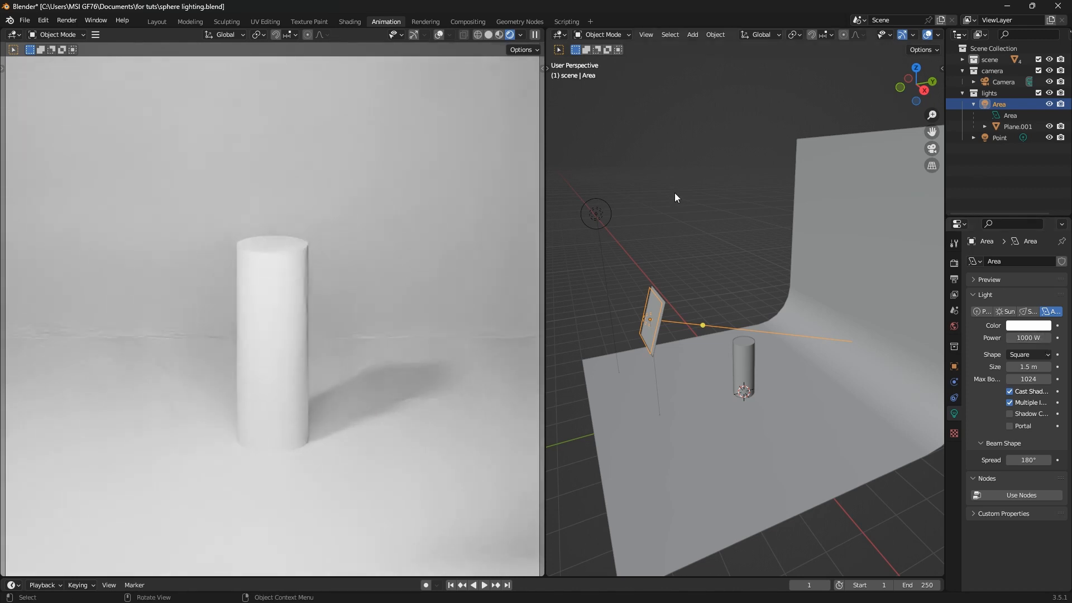